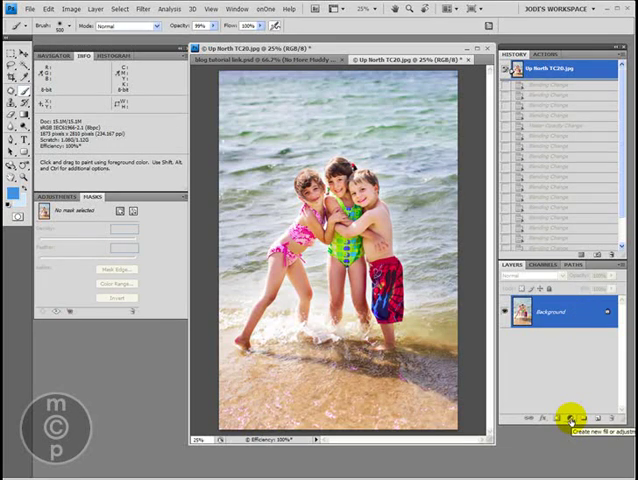
Add a new Solid Color fill layer in teal over the beach photo
click(568, 416)
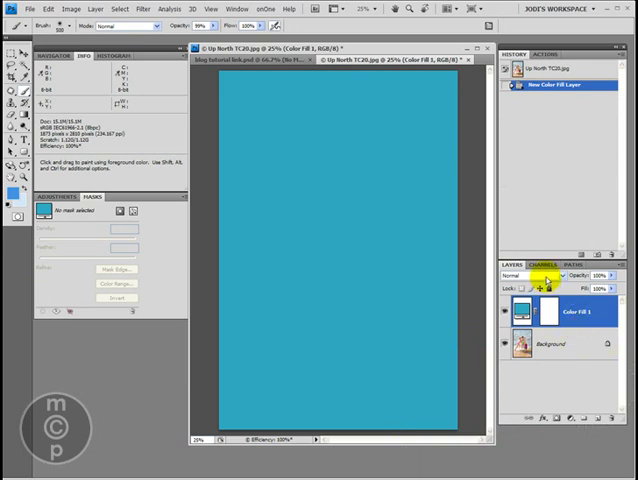
Set Color Fill 1 to Soft Light blend mode and target its layer mask
click(524, 274)
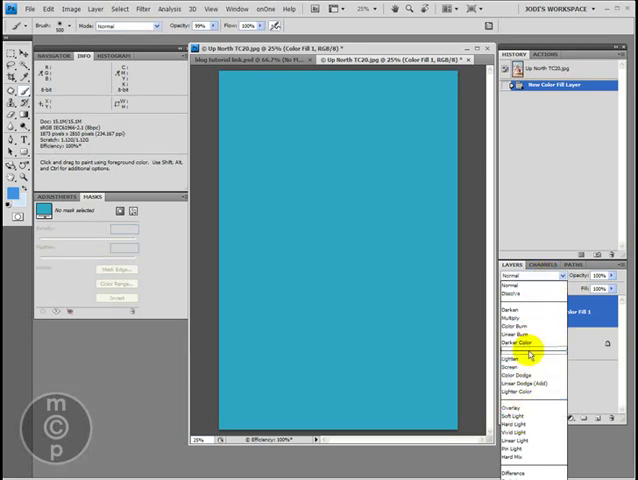
mouse_move(528, 368)
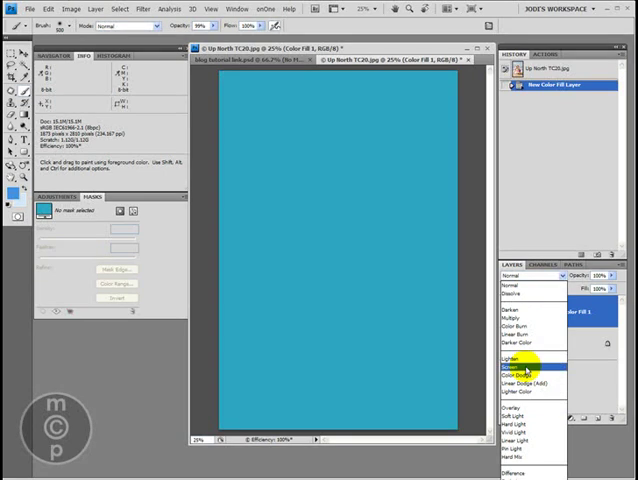
mouse_move(528, 384)
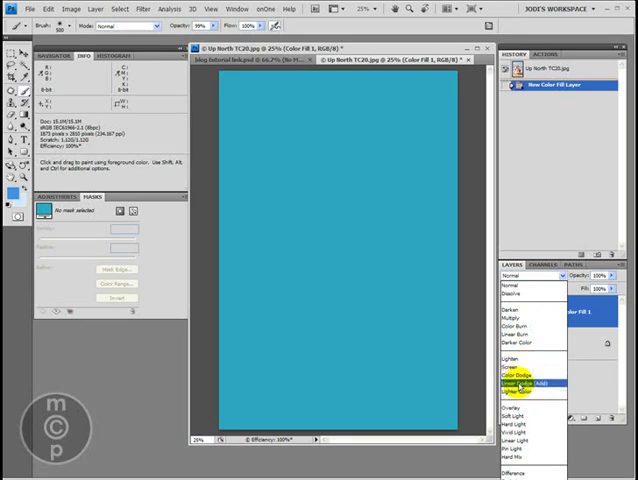
click(524, 382)
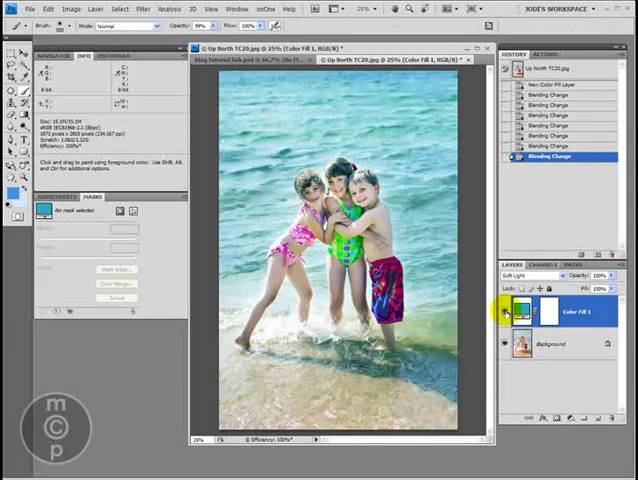
click(504, 312)
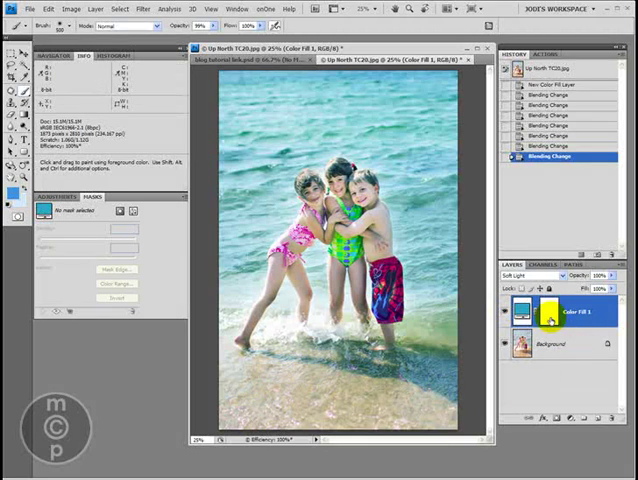
Paint black on the Color Fill 1 mask over the children and sand, keeping only the water tinted
click(548, 308)
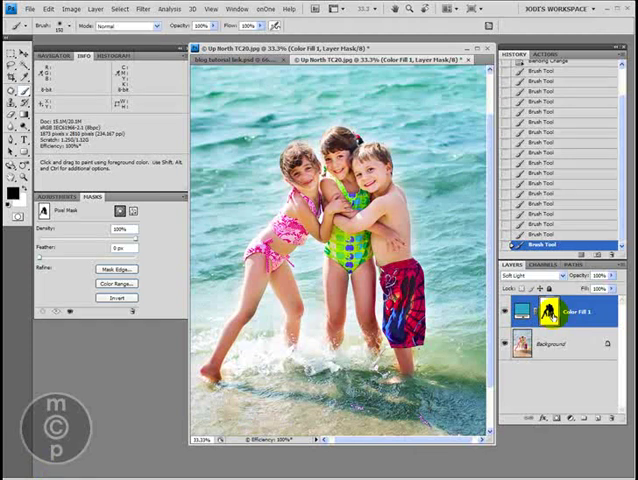
mouse_move(556, 312)
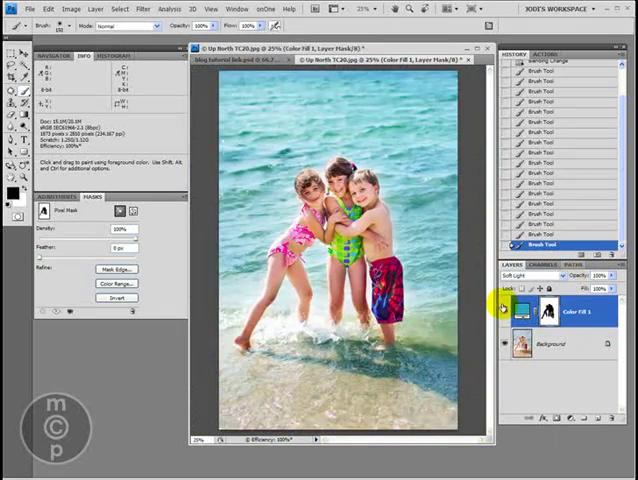
Lower the opacity of the Color Fill 1 layer to soften the blue-green tint
click(508, 312)
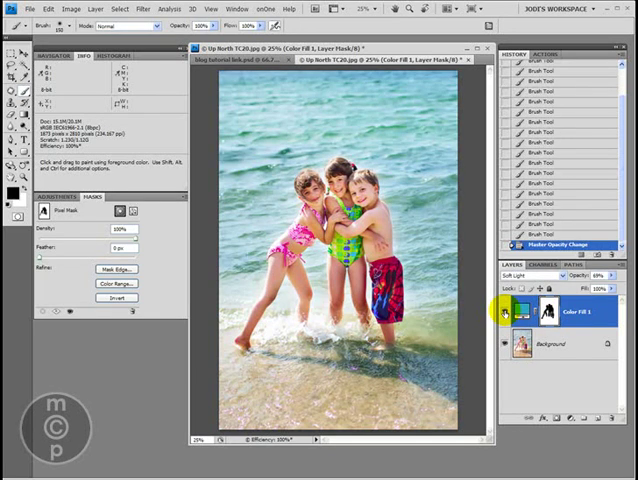
click(520, 312)
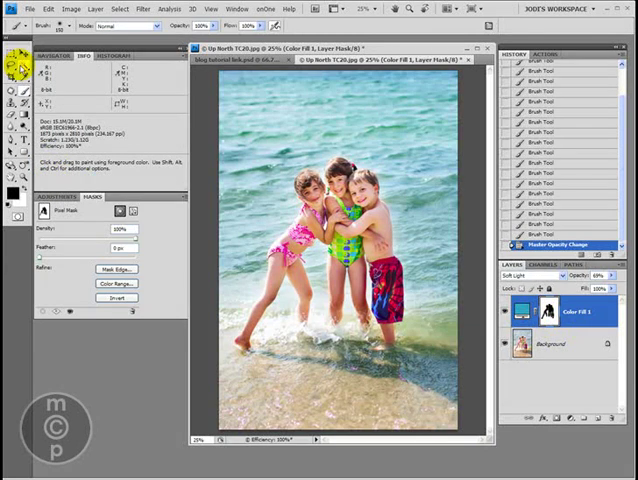
mouse_move(600, 124)
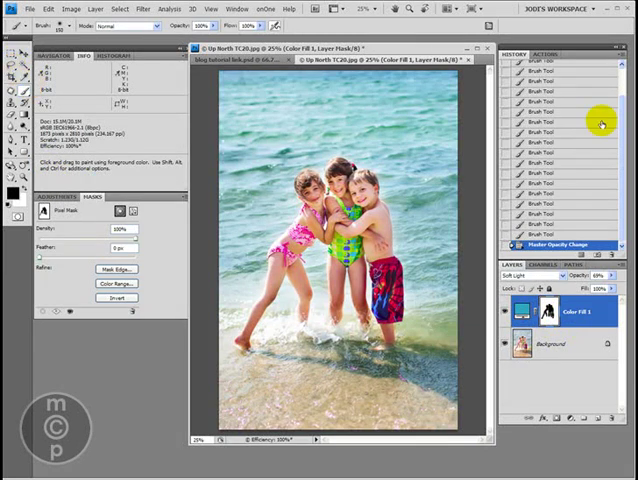
Run the Touch of Light/Touch of Darkness action from the Background layer
click(550, 344)
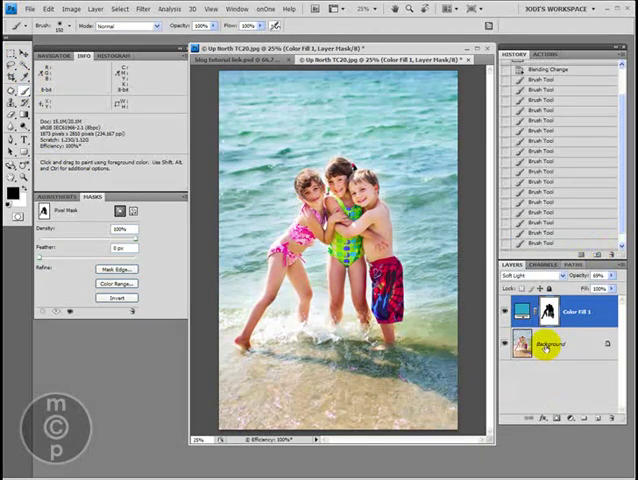
click(550, 344)
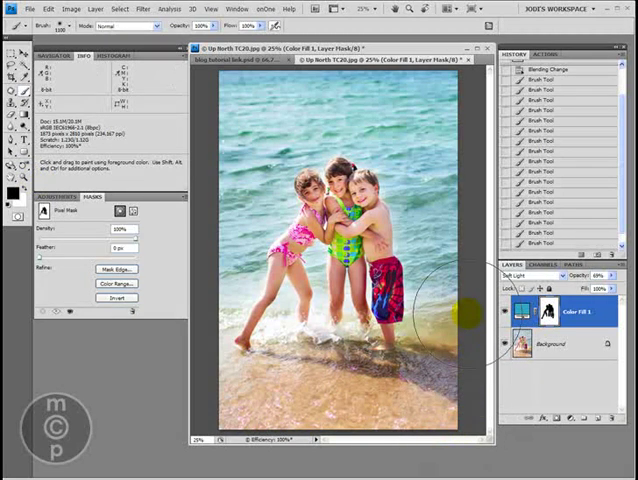
drag(456, 316, 270, 356)
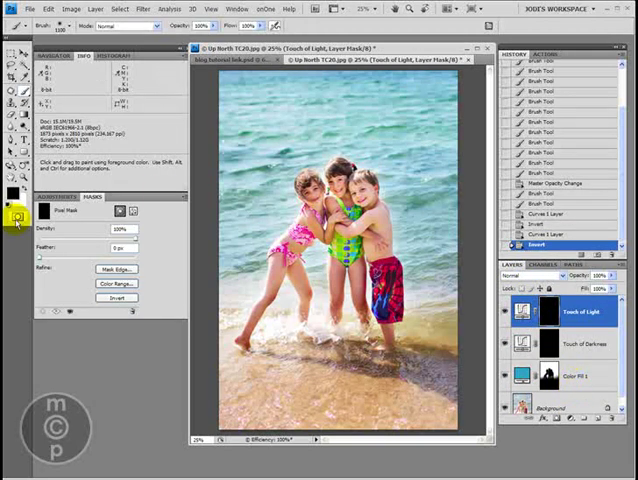
Paint white on the Touch of Light mask over the children, then darken the edges via Touch of Darkness
click(316, 192)
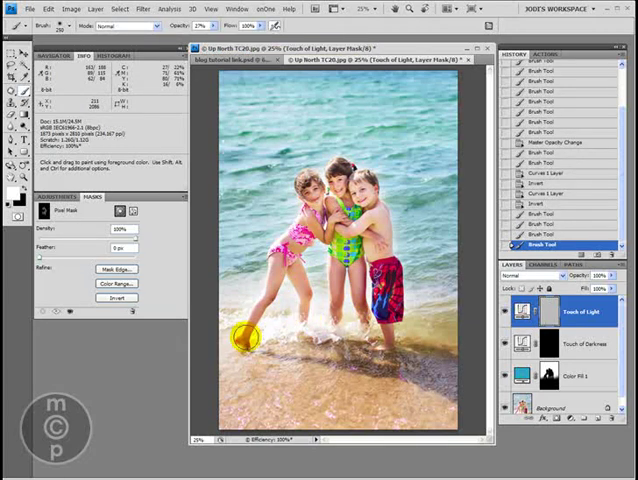
drag(244, 338, 296, 230)
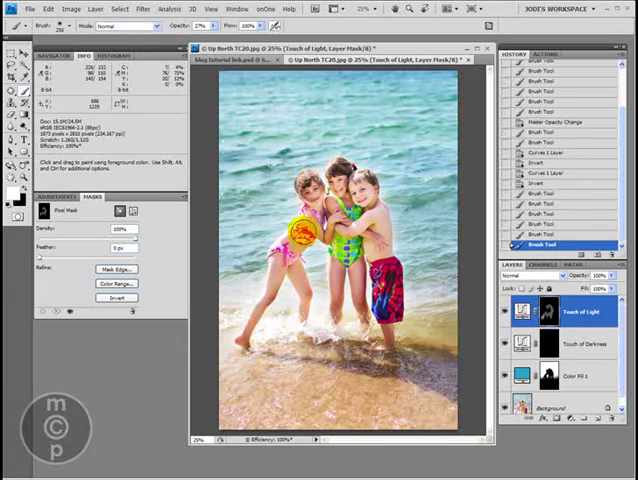
drag(300, 236, 336, 262)
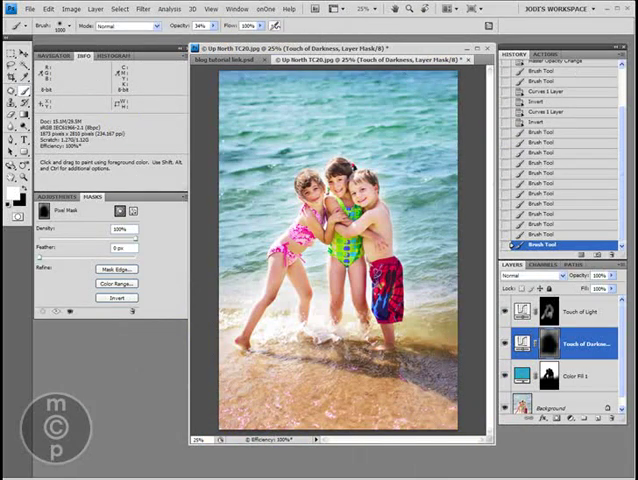
click(578, 144)
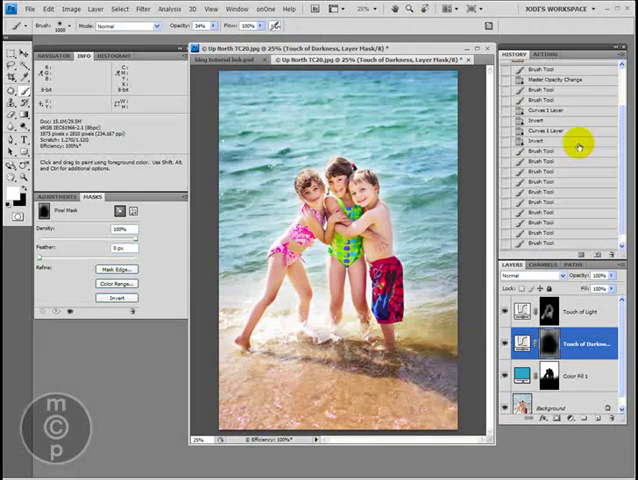